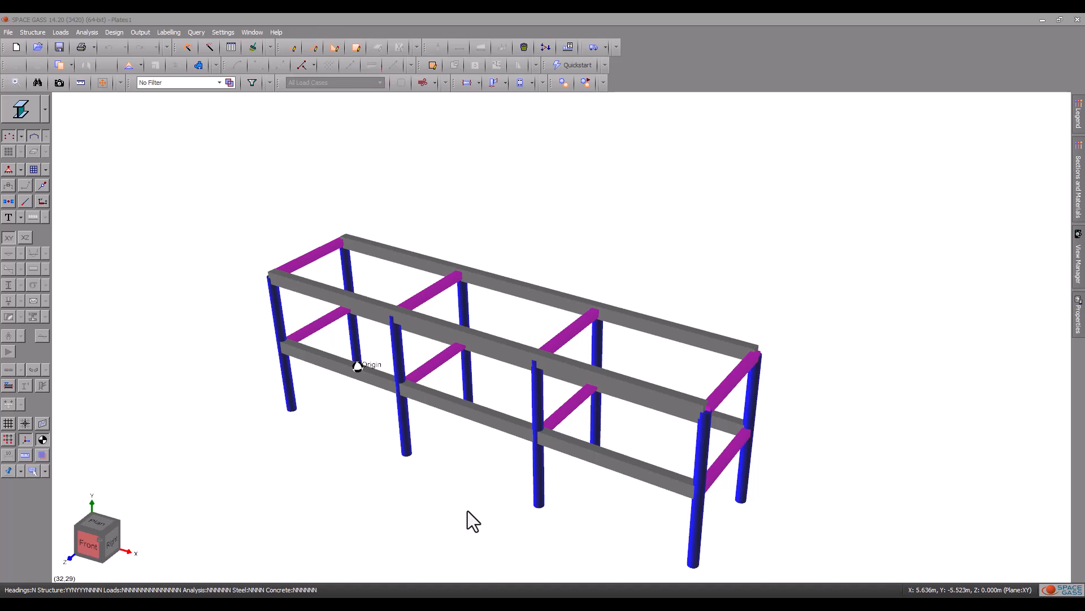
pyautogui.moveTo(74, 102)
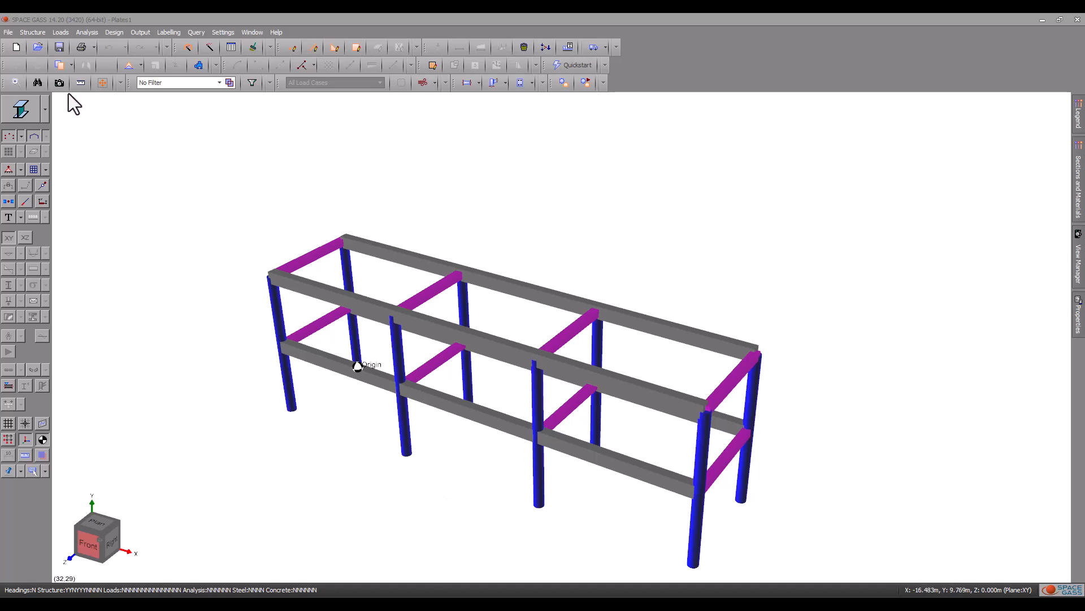
# Step: Switch the view to wireframe and add 150 mm thick quadrilateral slab plates across the first floor
pyautogui.click(44, 108)
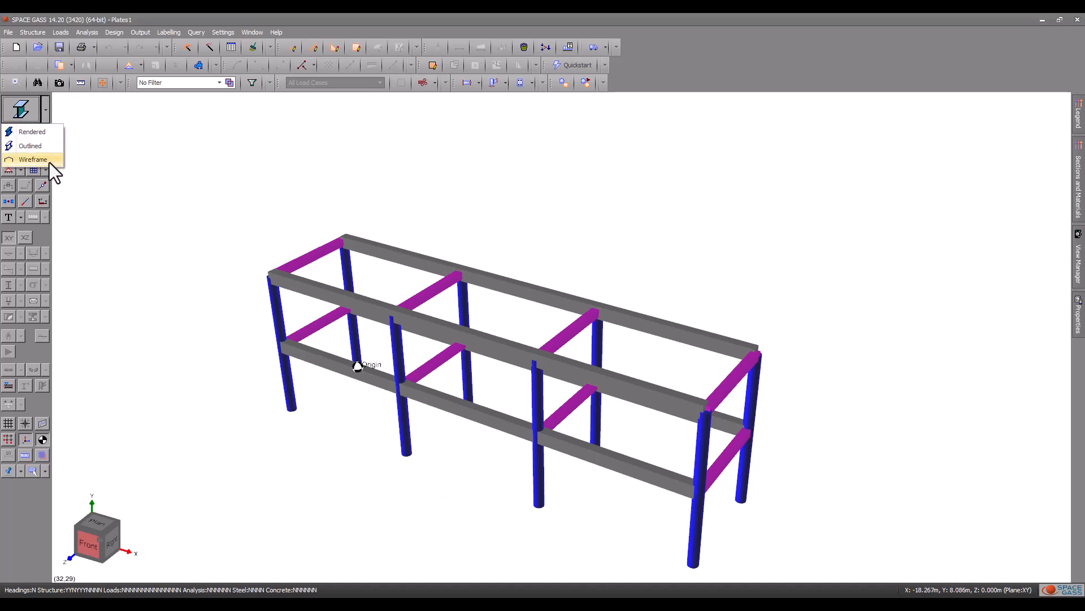
pyautogui.click(33, 159)
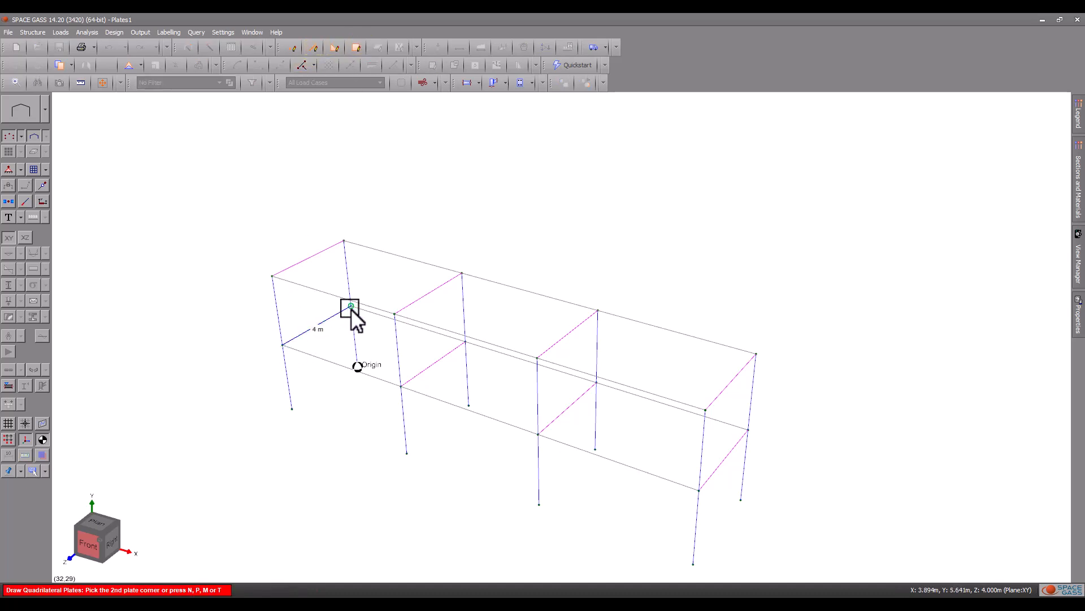
pyautogui.click(419, 381)
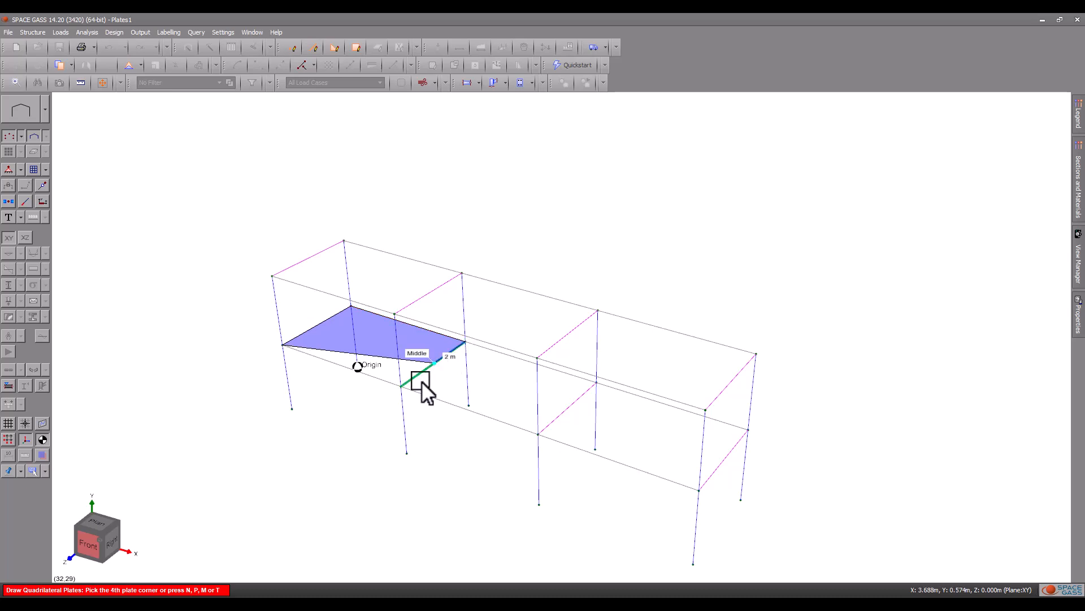
pyautogui.click(422, 385)
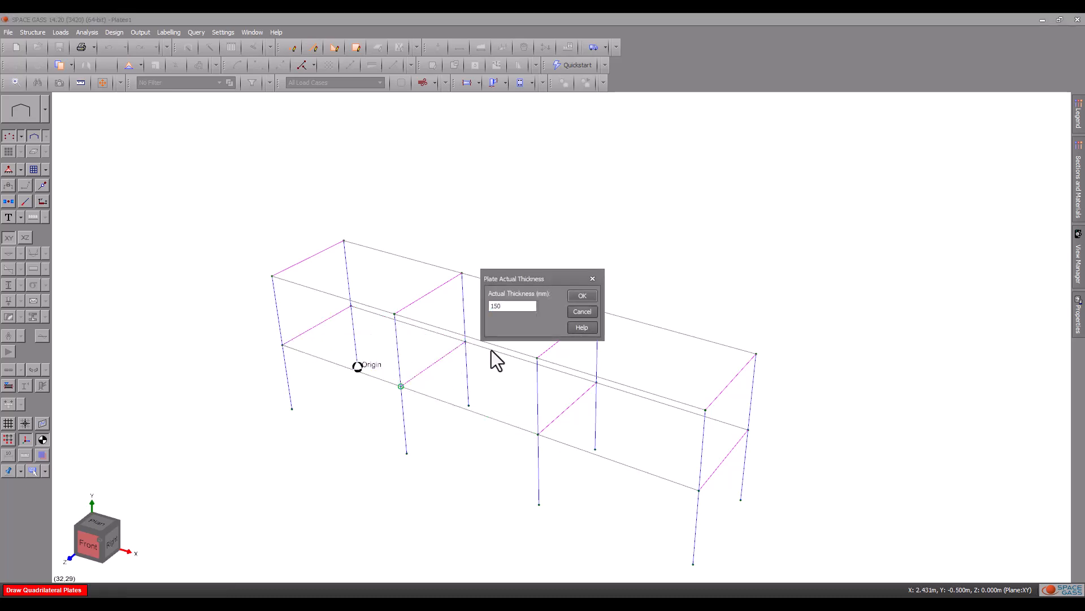
pyautogui.click(582, 295)
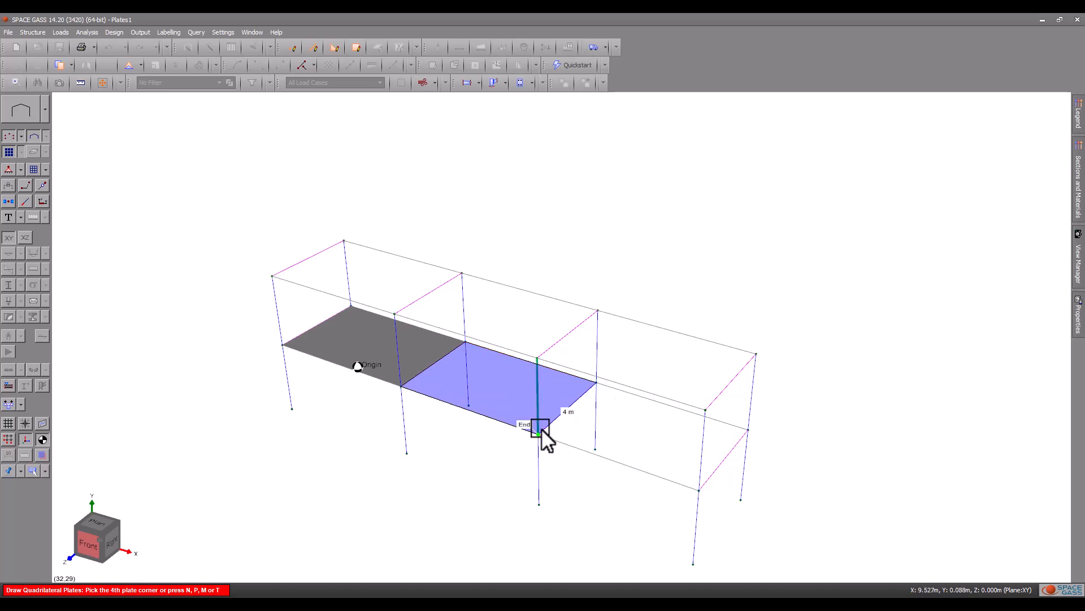
pyautogui.click(539, 428)
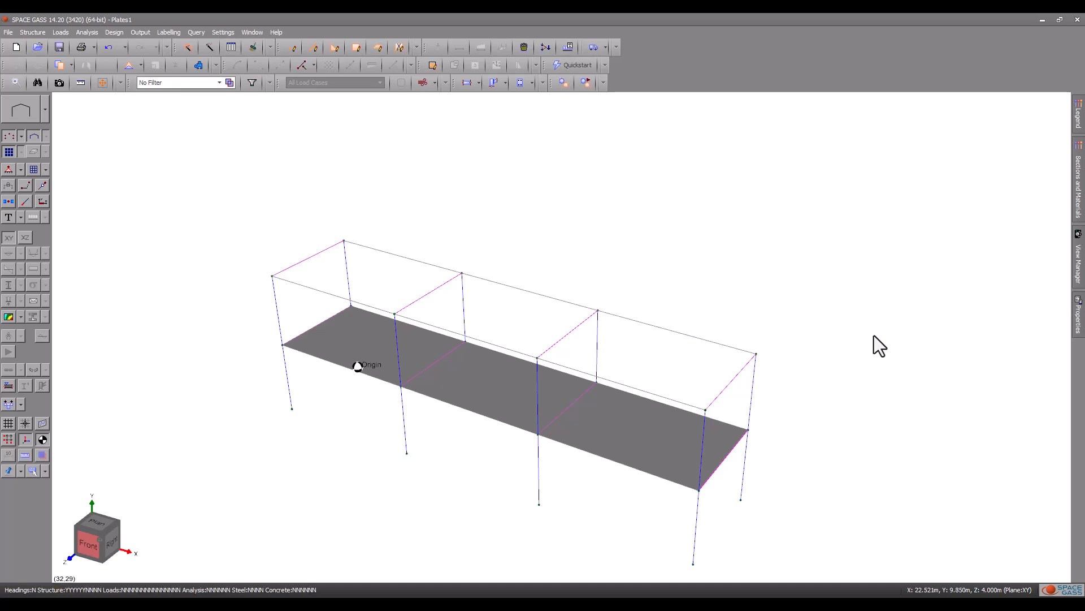
# Step: Select all plates and copy them along a line with one extra copy onto the upper floor
pyautogui.rightClick(879, 346)
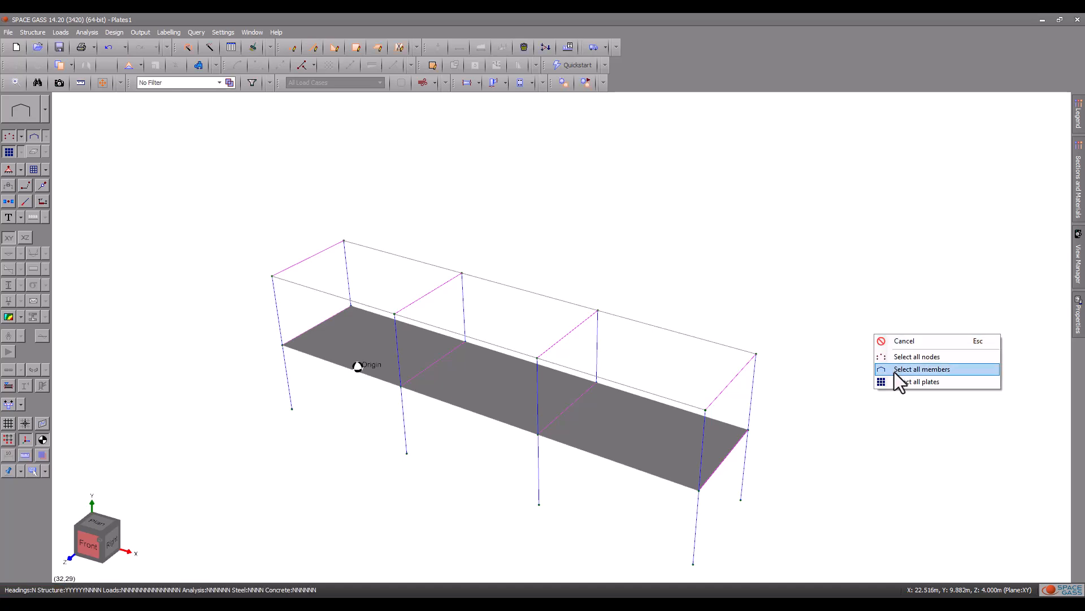
pyautogui.click(921, 381)
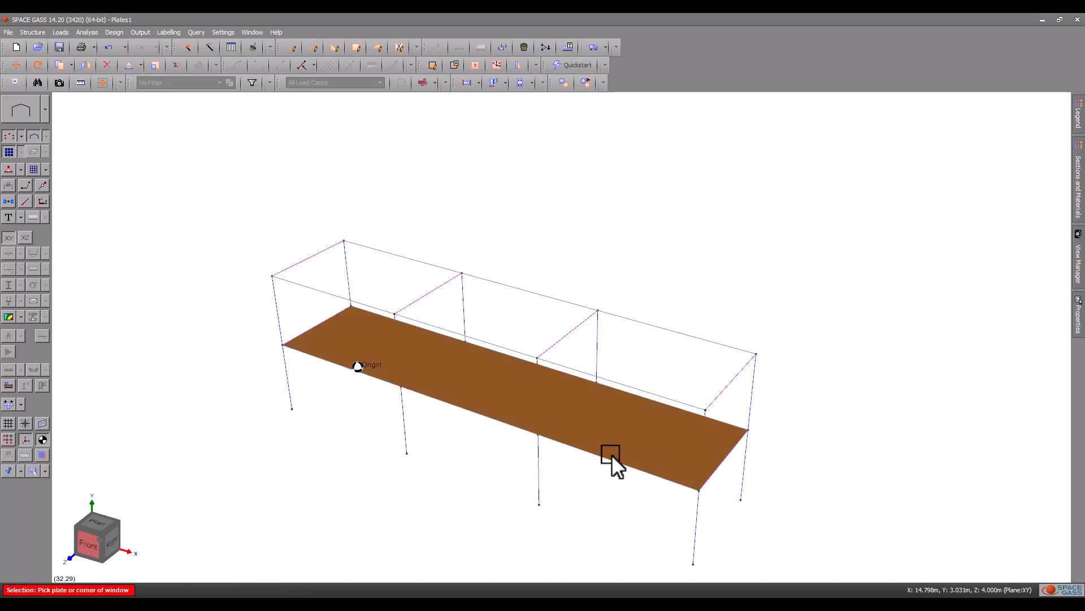
pyautogui.moveTo(618, 456)
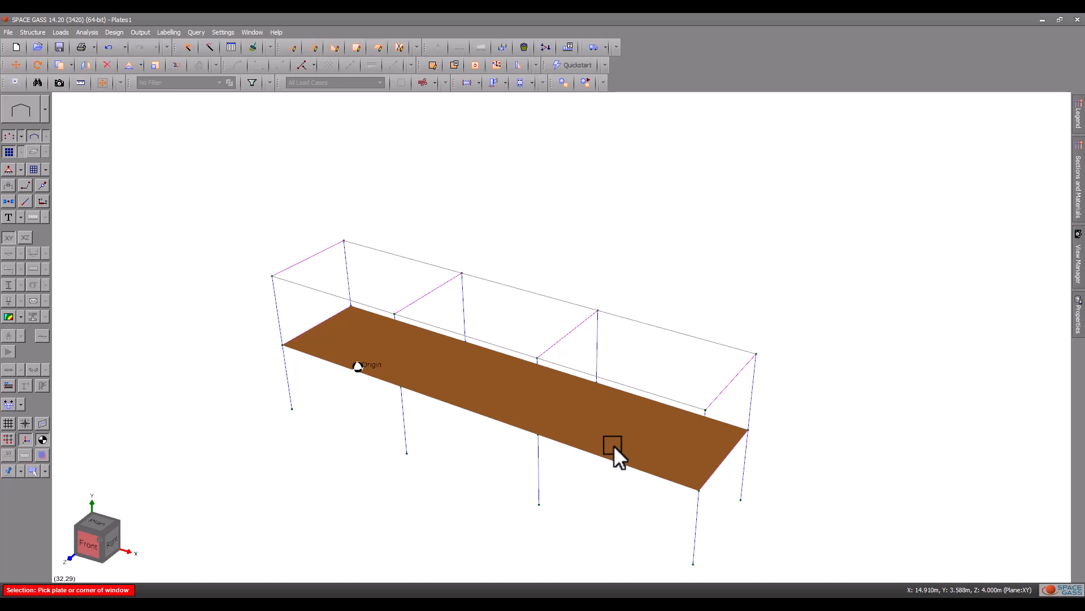
pyautogui.rightClick(615, 445)
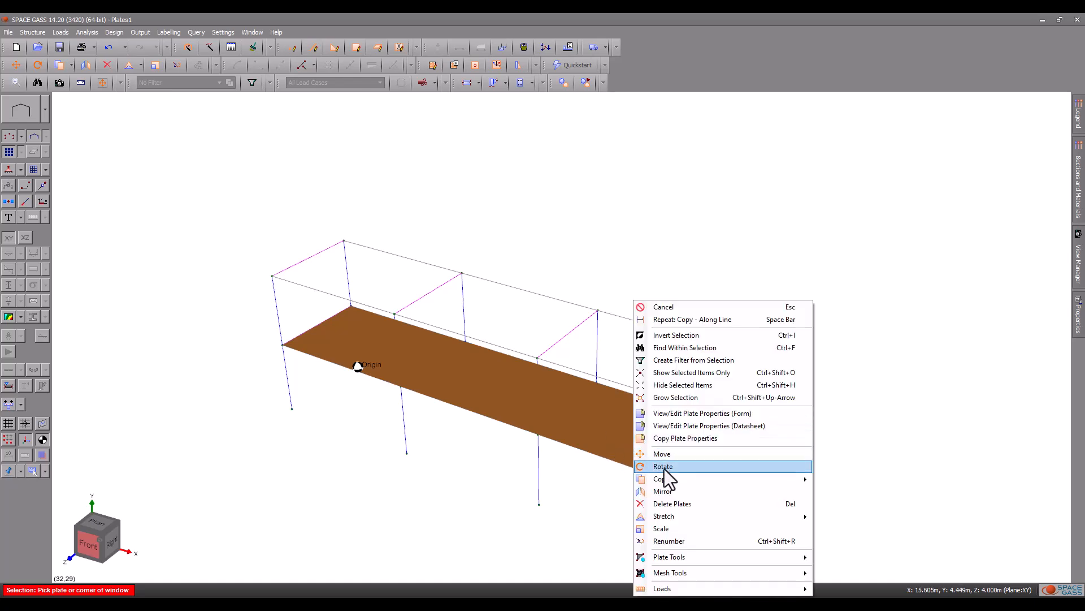
pyautogui.moveTo(661, 478)
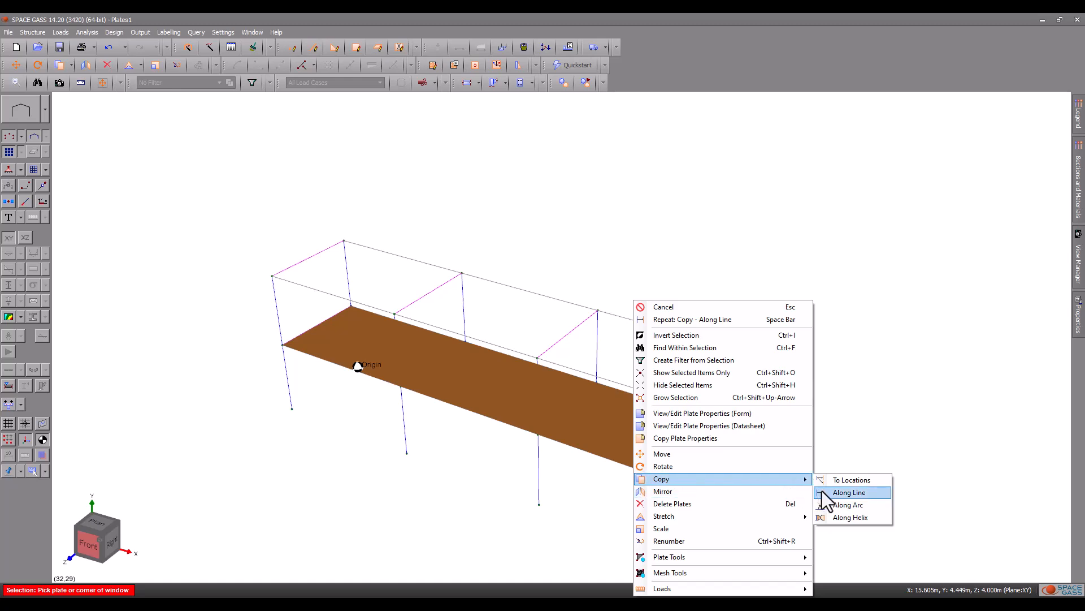
pyautogui.click(849, 493)
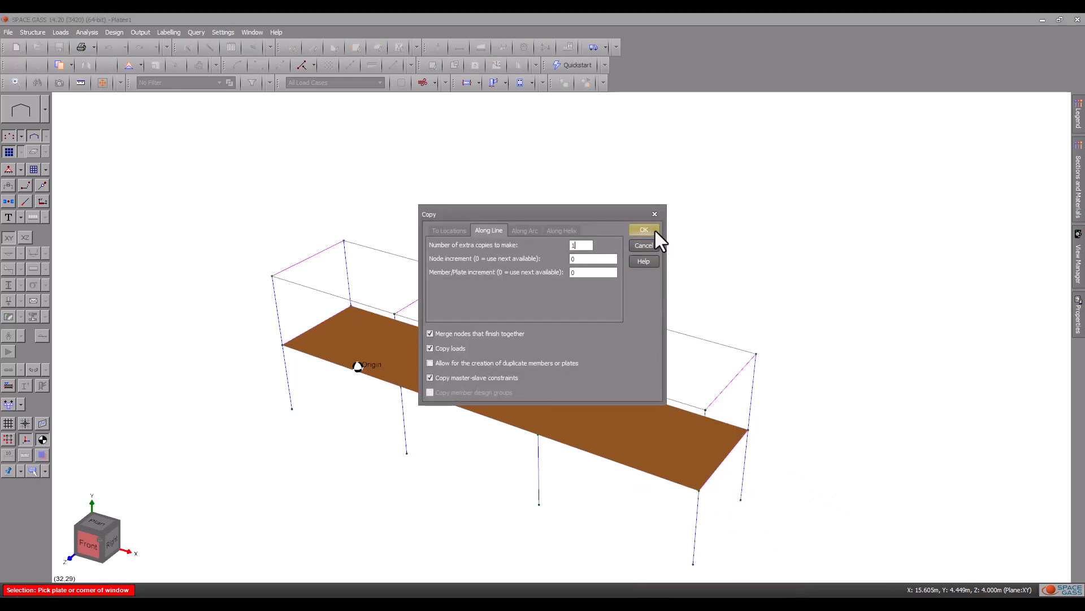
pyautogui.click(642, 229)
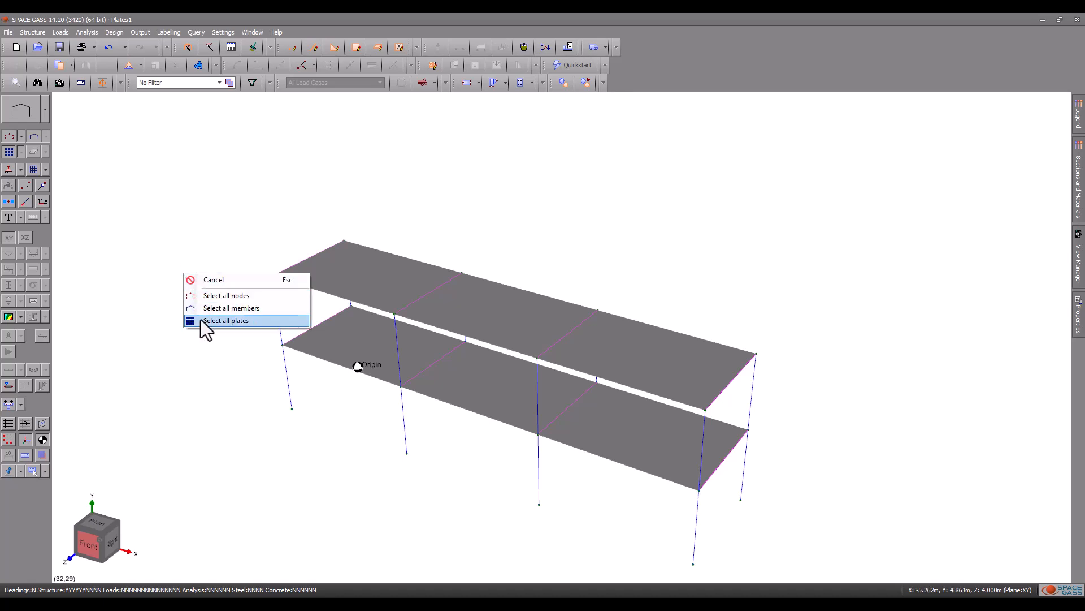
# Step: Mesh both selected slabs with Mesh Plates (Basic) into 1 m parts, splitting members
pyautogui.click(225, 320)
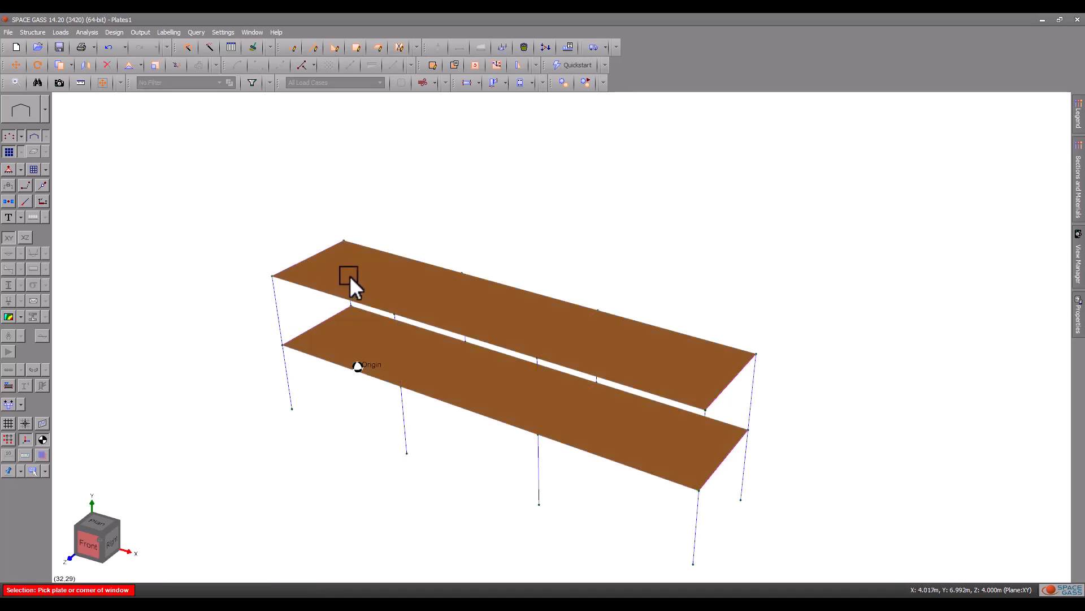
pyautogui.rightClick(352, 284)
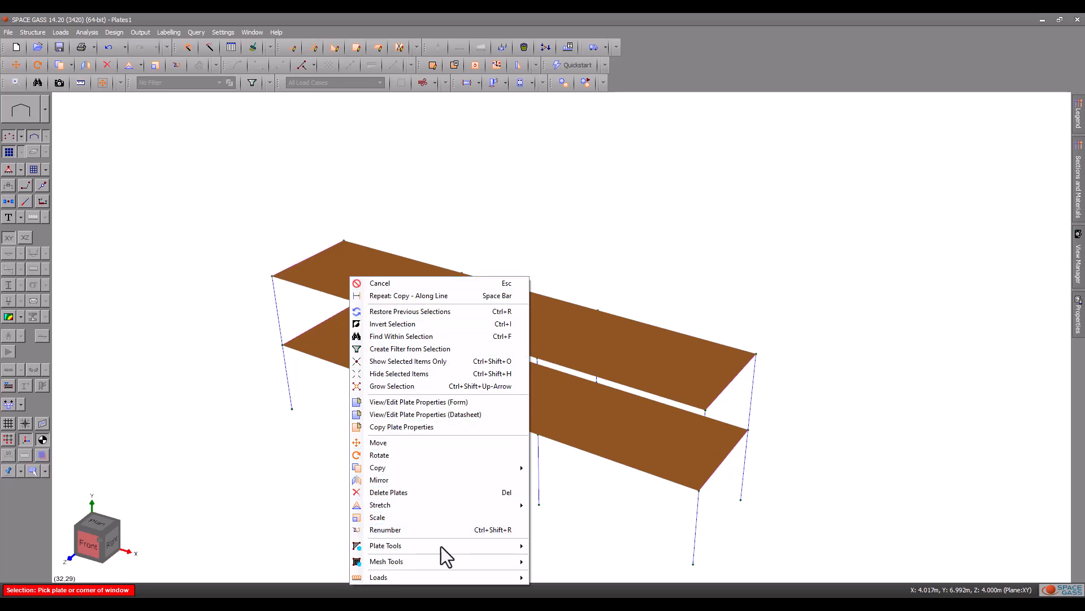
pyautogui.moveTo(386, 561)
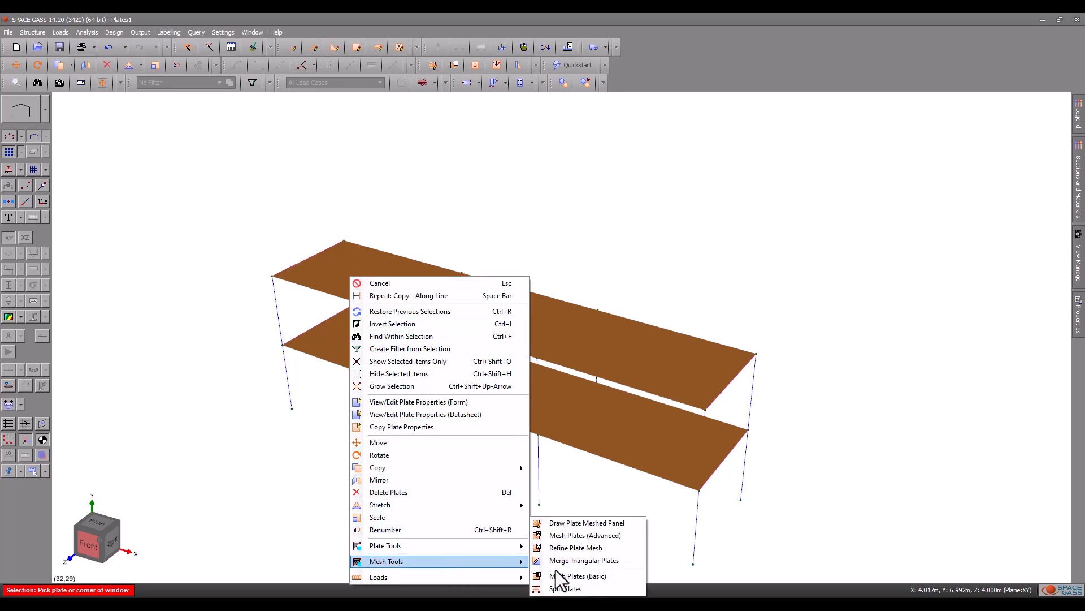
pyautogui.click(578, 576)
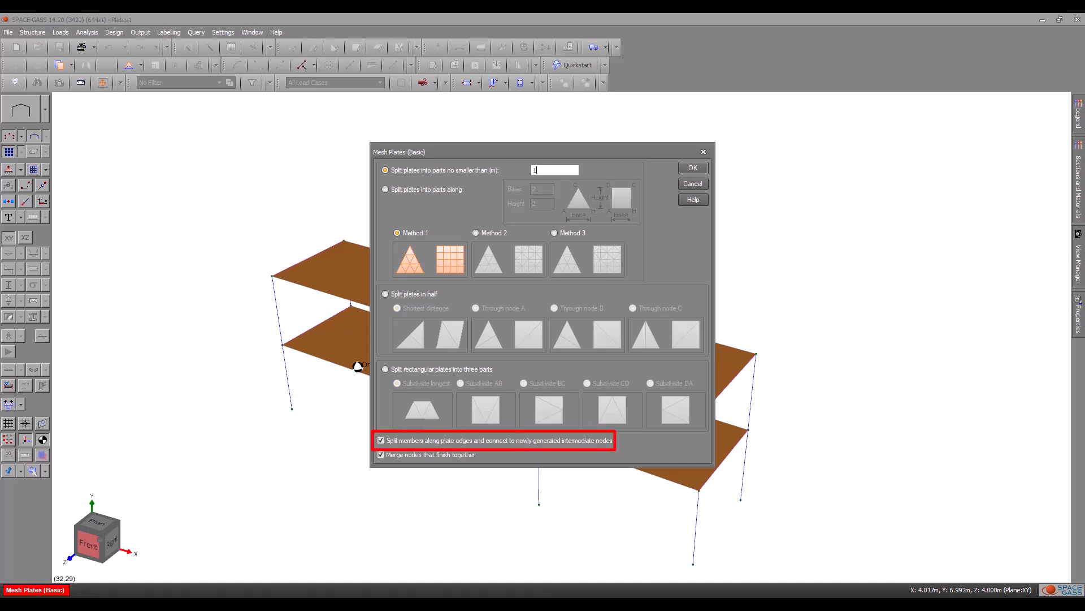
pyautogui.click(692, 167)
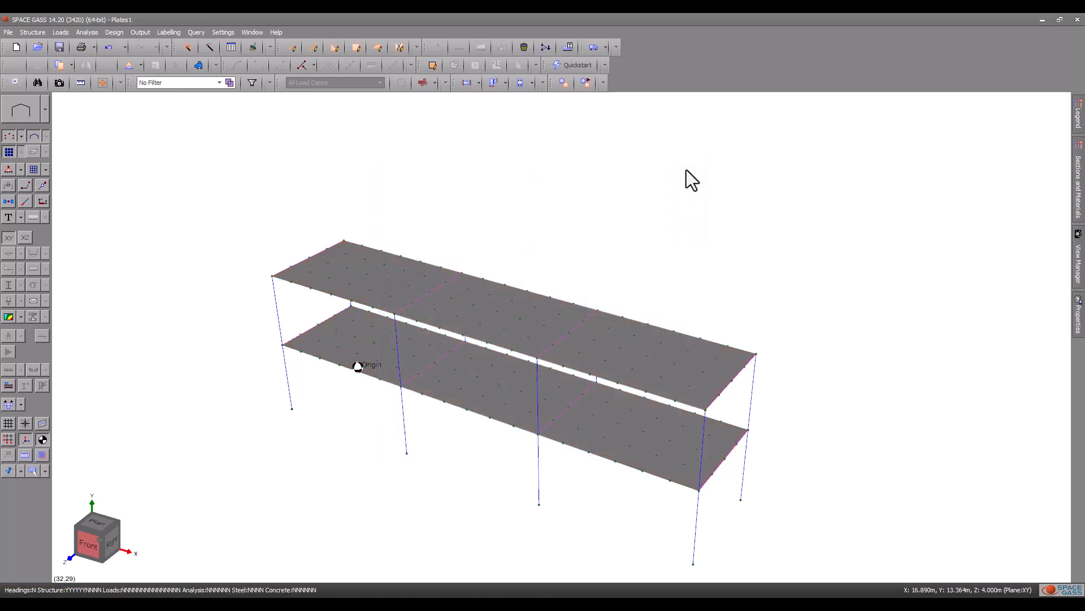
pyautogui.moveTo(317, 187)
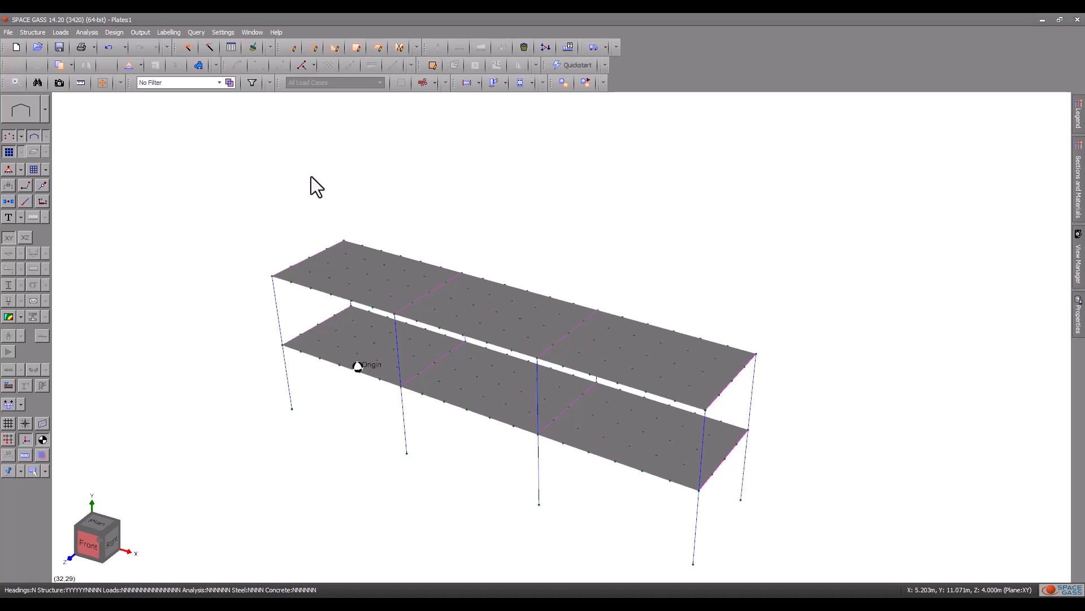
pyautogui.moveTo(135, 190)
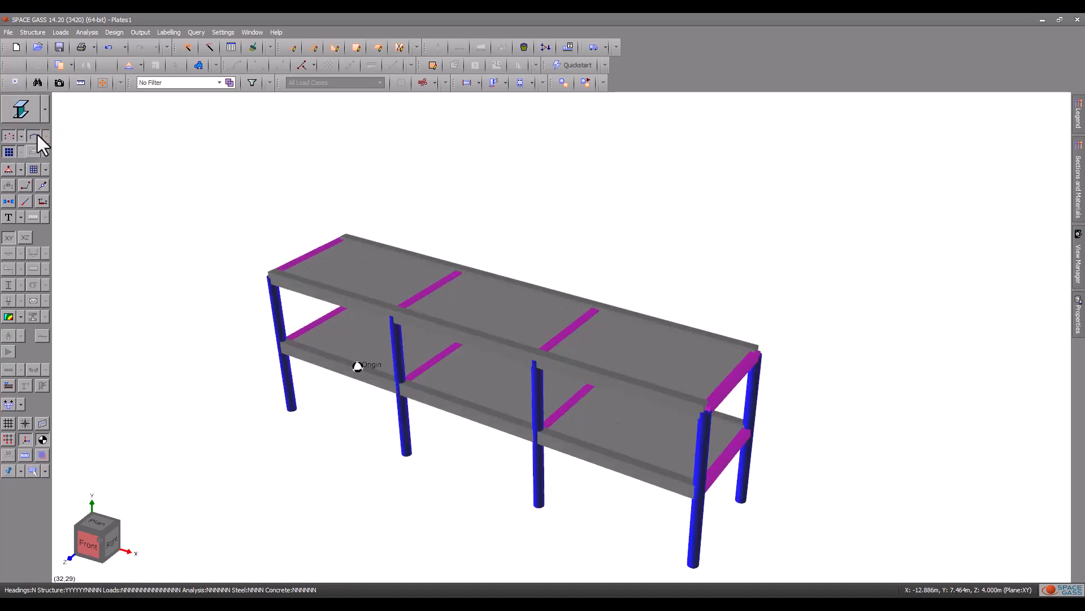
# Step: Show plate edges and drag the Members transparency slider to fade beams and columns
pyautogui.click(45, 169)
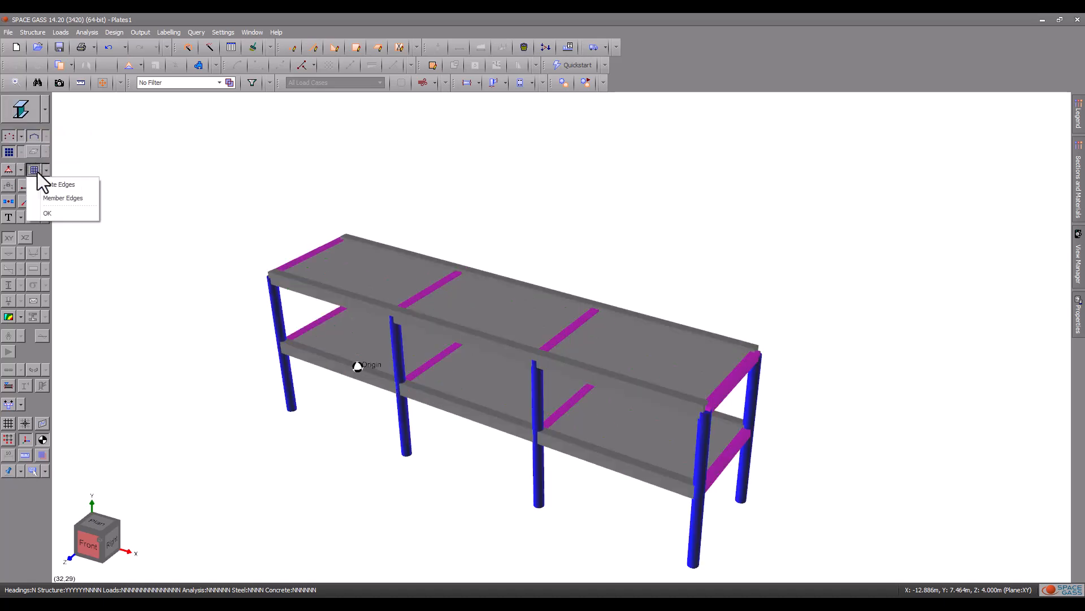
pyautogui.click(59, 183)
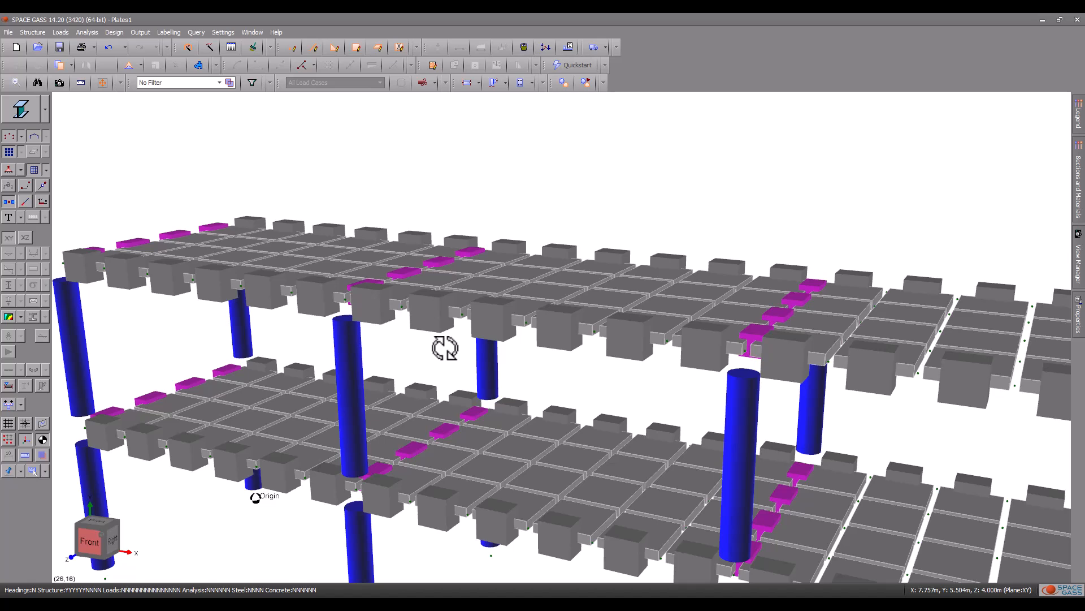
pyautogui.click(105, 435)
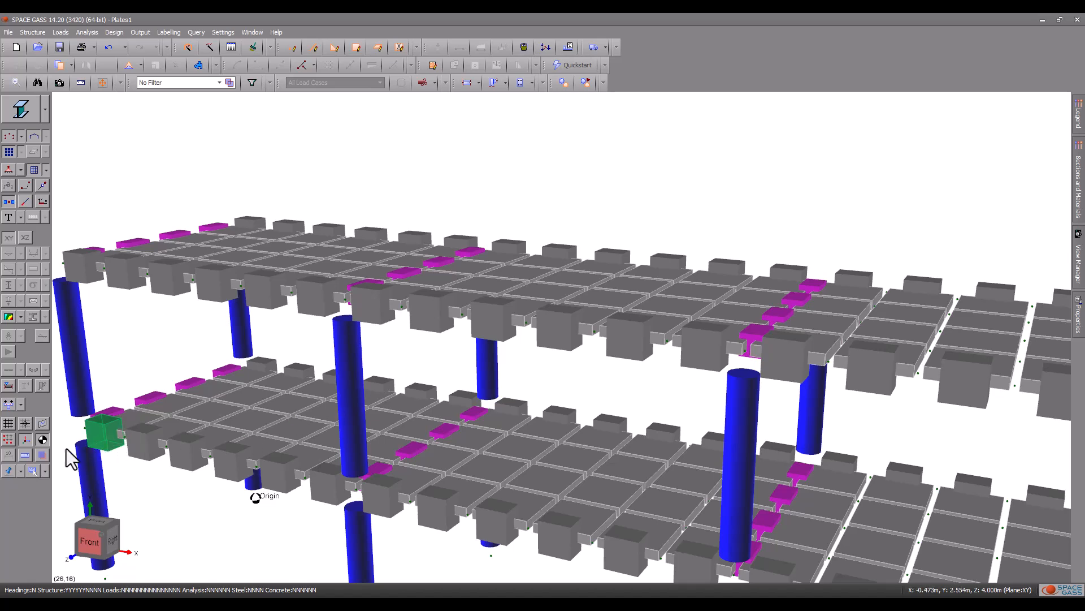
pyautogui.click(41, 455)
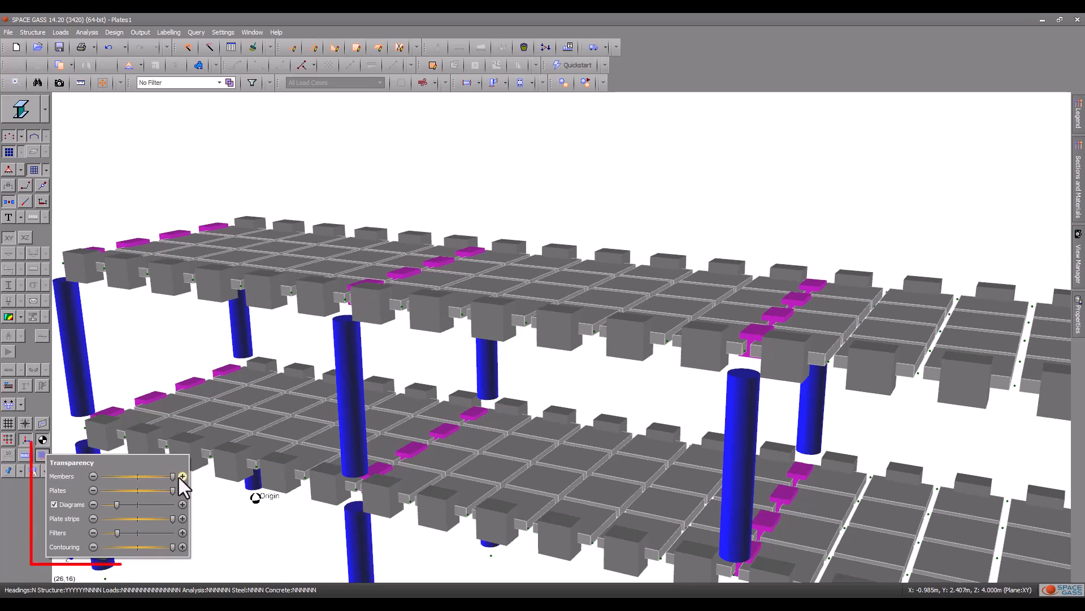
pyautogui.moveTo(173, 475); pyautogui.dragTo(142, 475)
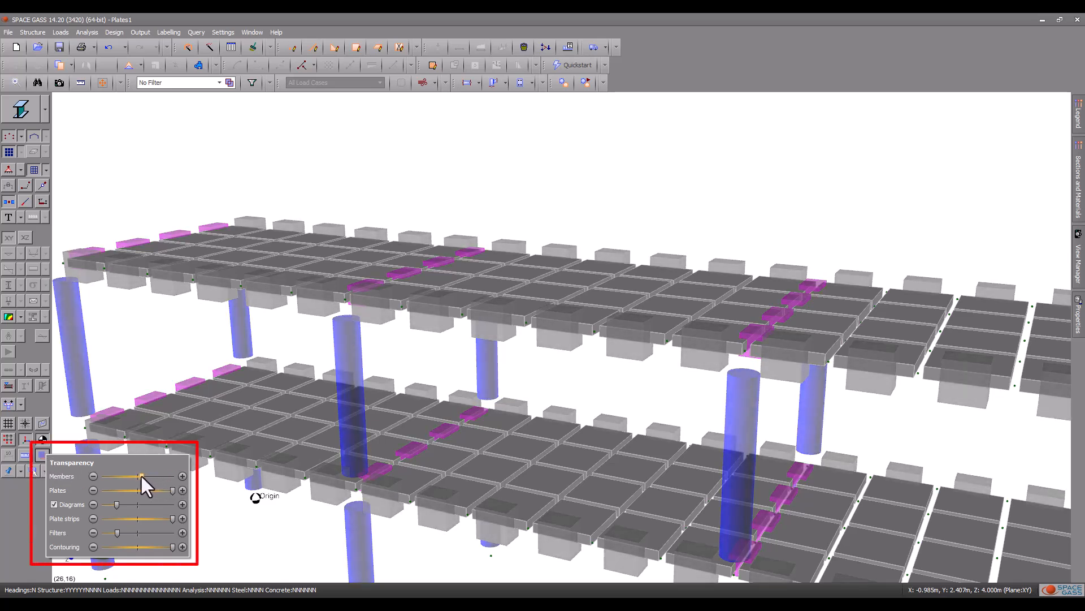
pyautogui.moveTo(142, 476); pyautogui.dragTo(126, 476)
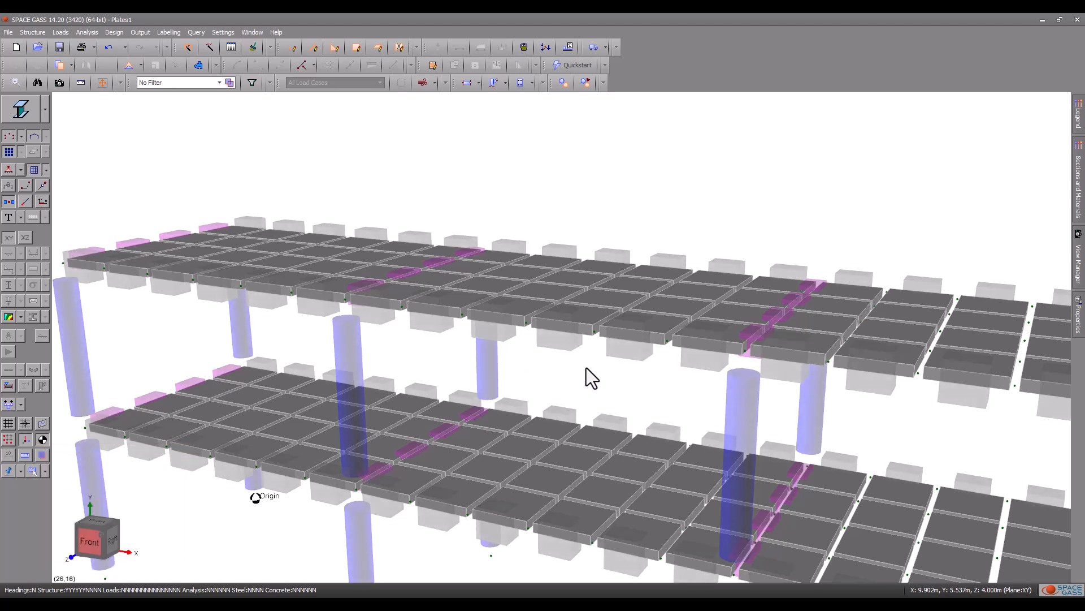
pyautogui.moveTo(591, 374); pyautogui.dragTo(558, 372)
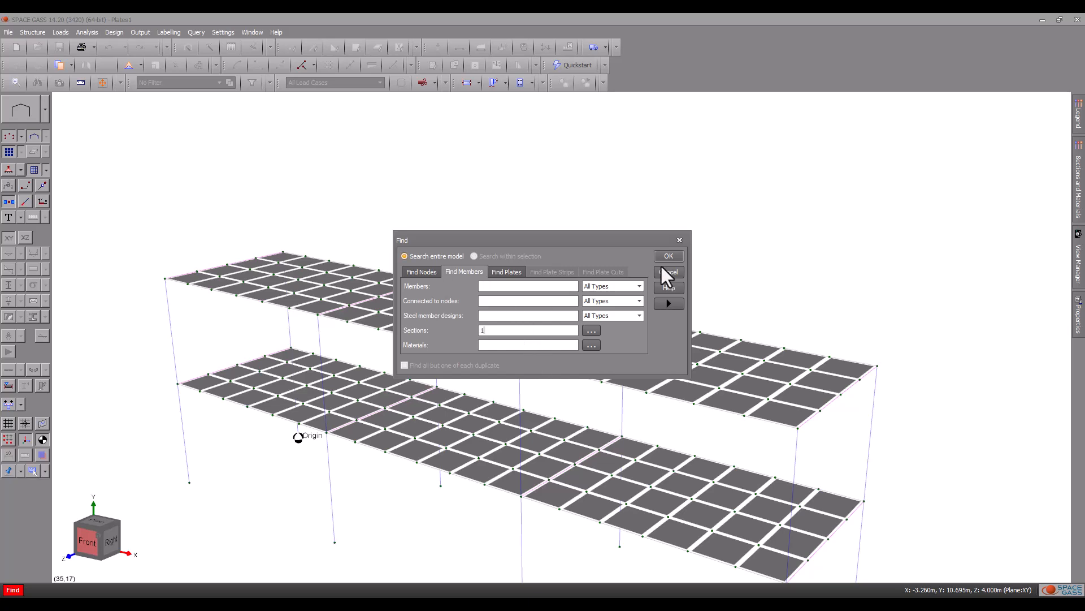
# Step: Select all section 1 members and set Offset Dy at ends A and B to -0.25
pyautogui.click(668, 255)
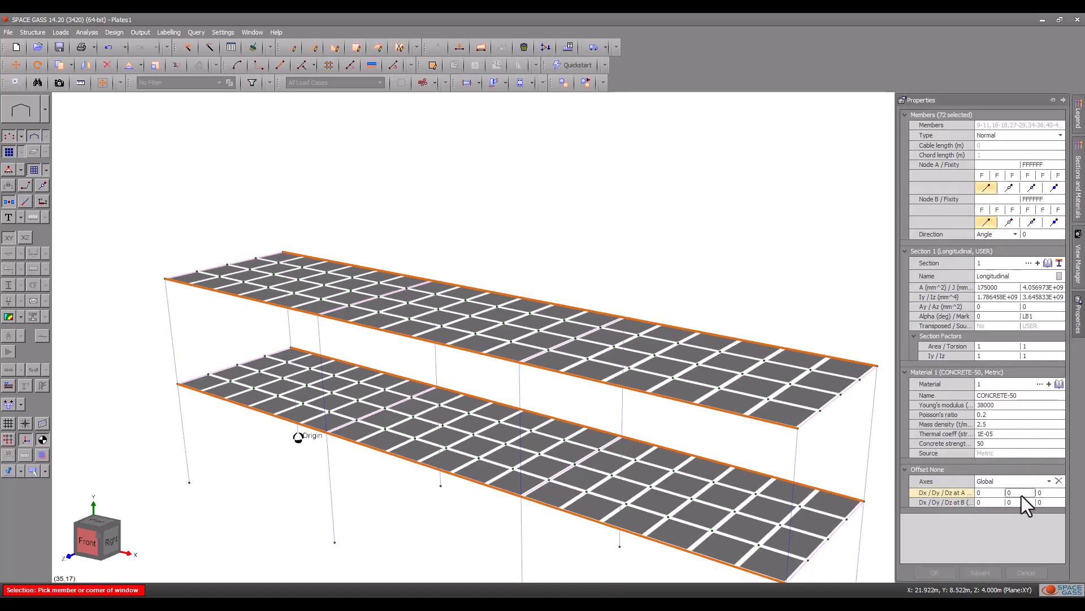
pyautogui.write('-0.25')
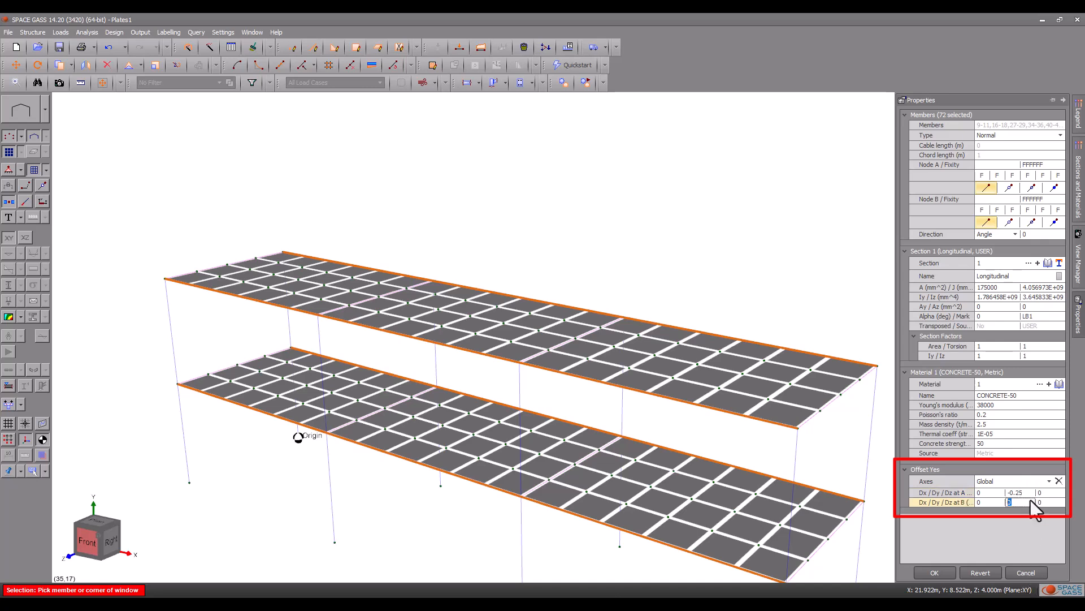
pyautogui.write('-0.25')
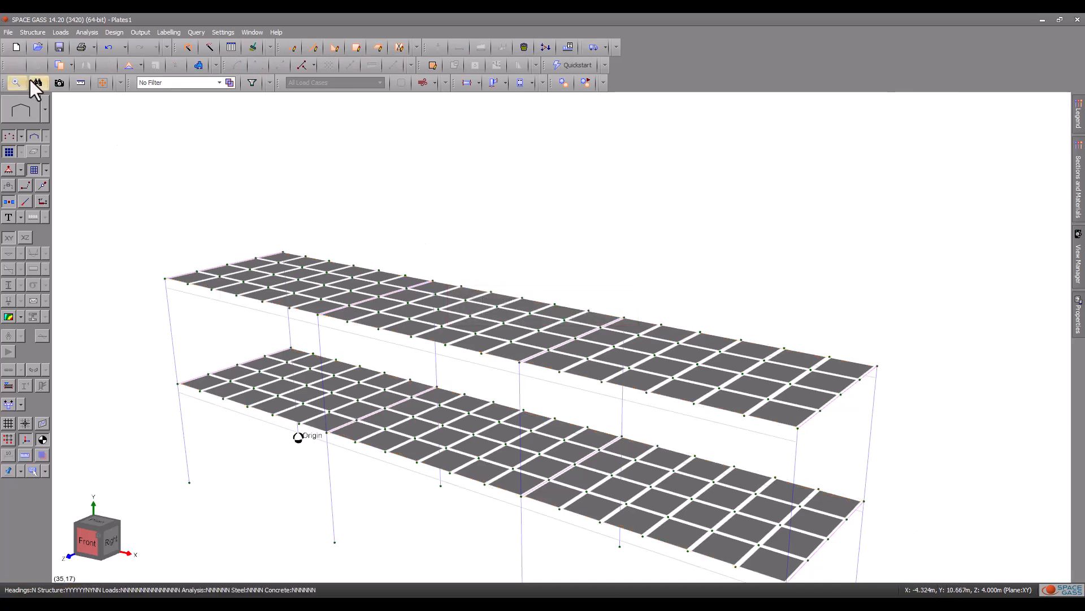
# Step: Find section 3 members and apply downward Dy end offsets of -0.15 and -0.1
pyautogui.click(16, 83)
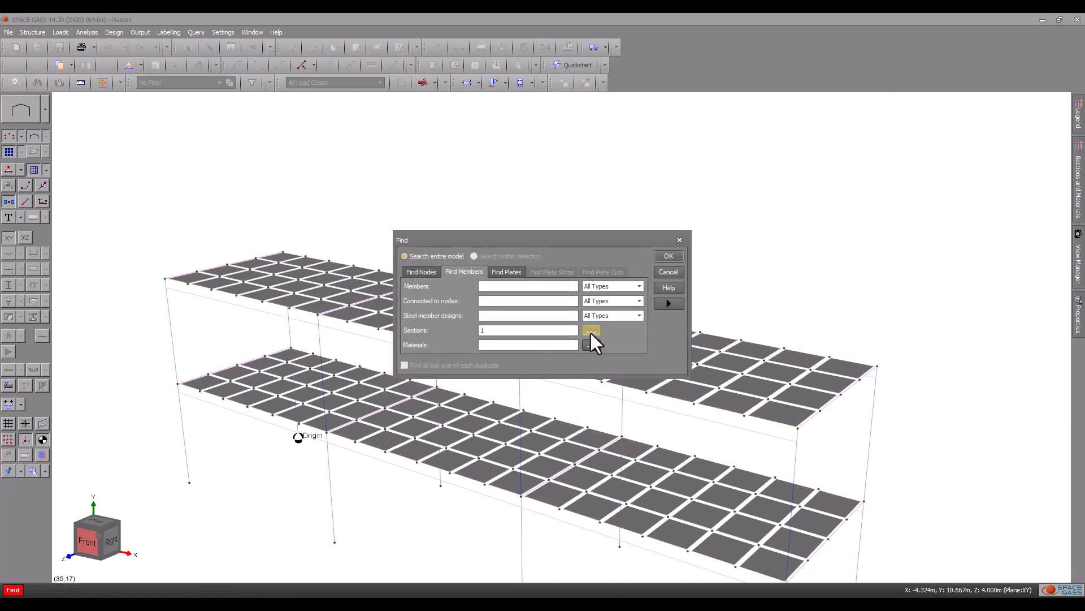
pyautogui.click(591, 330)
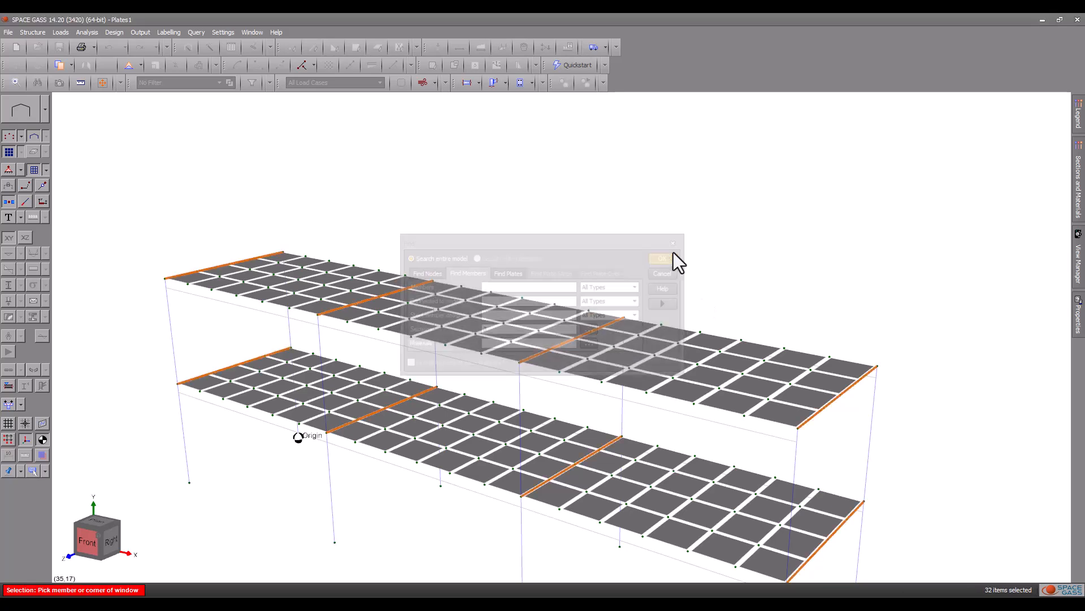
pyautogui.click(659, 258)
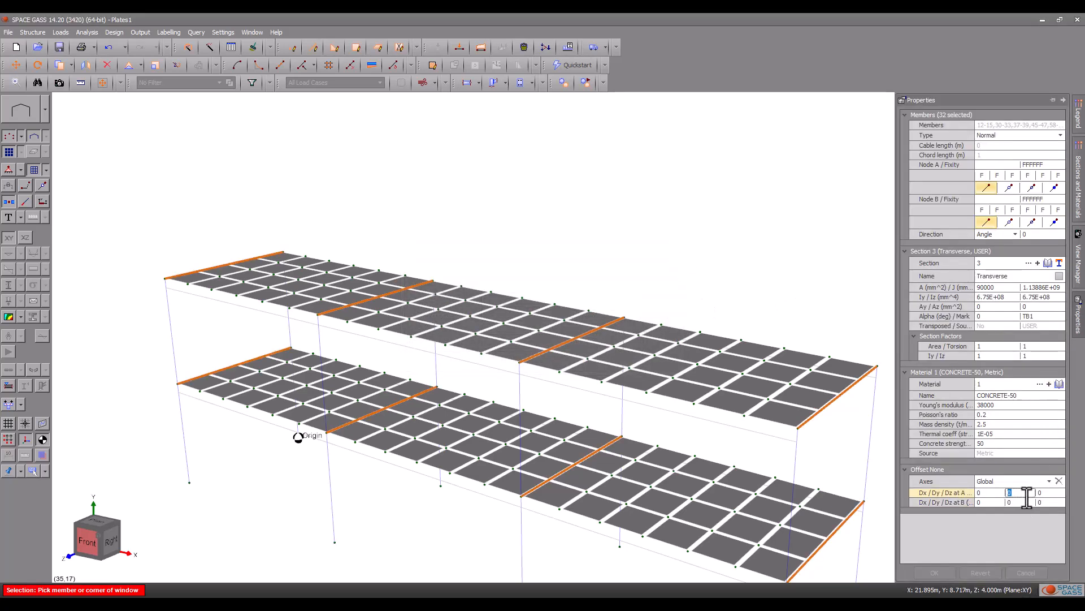
pyautogui.write('-0.15')
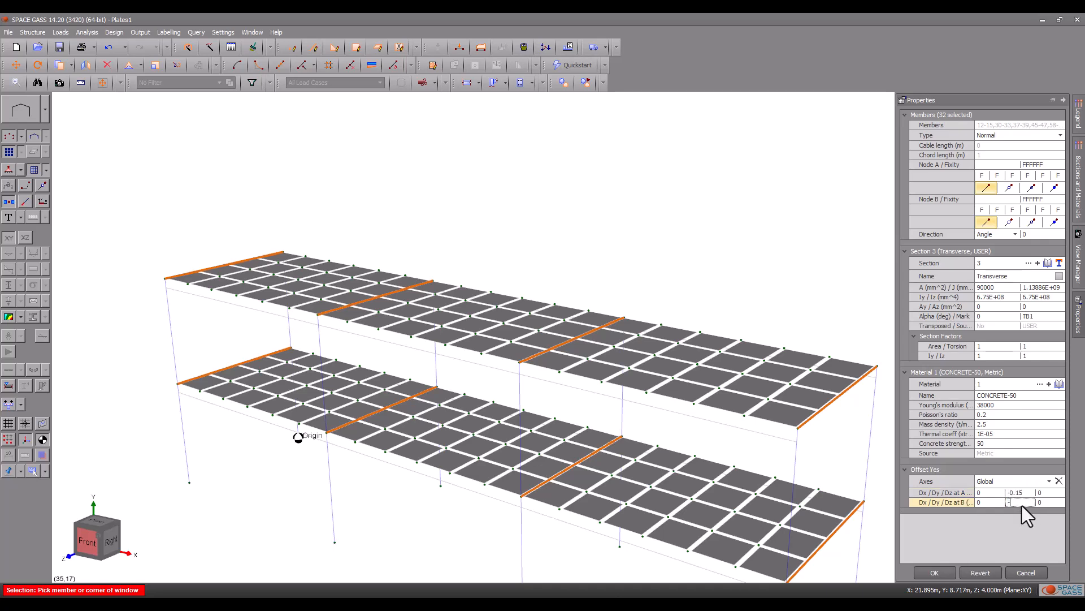
pyautogui.write('-0.1')
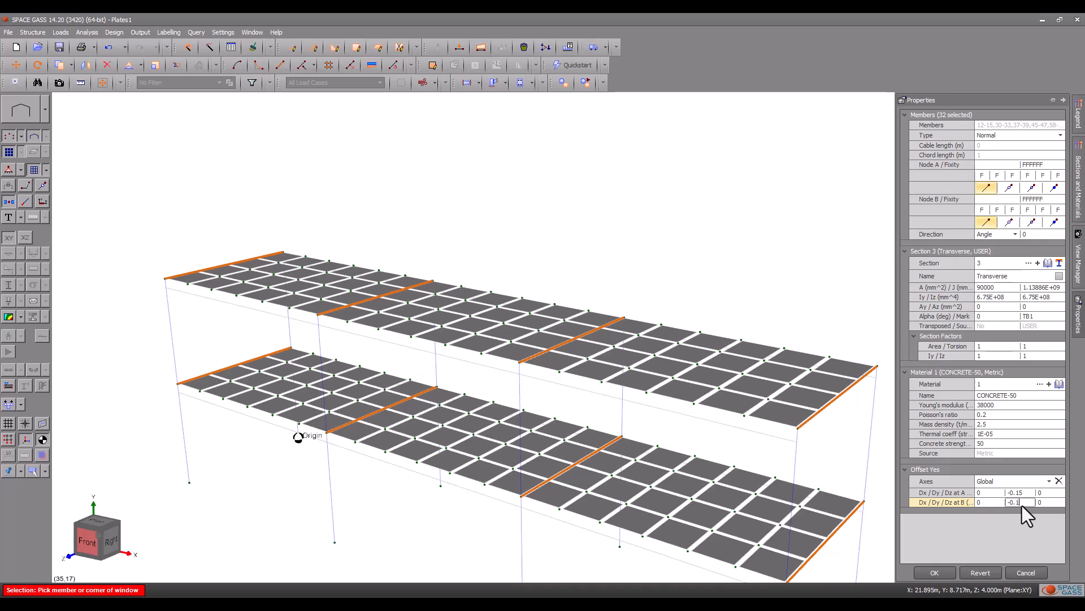
pyautogui.click(934, 572)
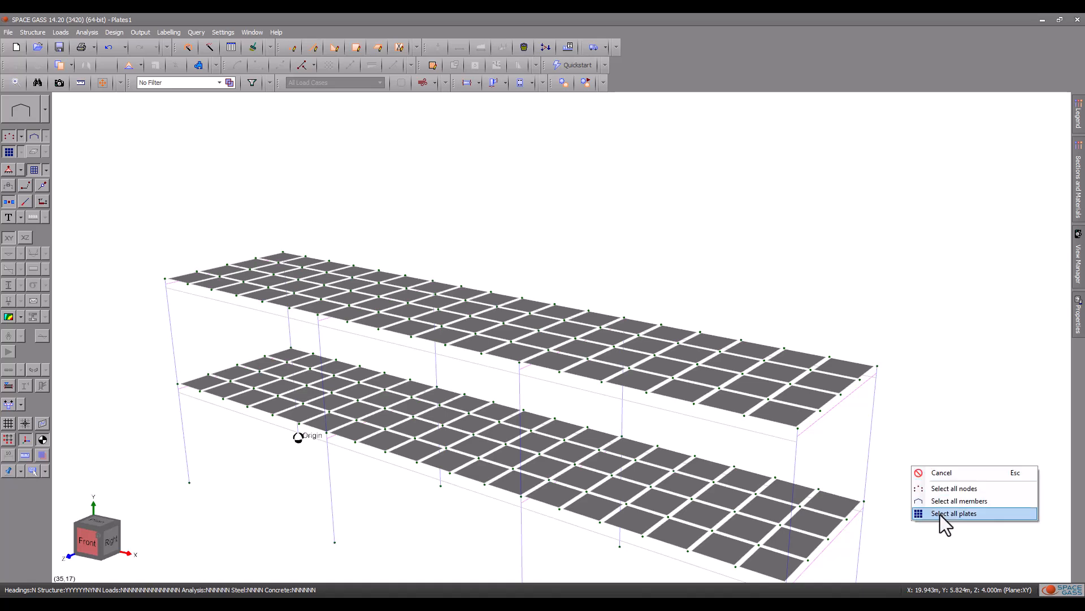
# Step: Select every plate and enter 0.075 in the Properties Offset (m) field
pyautogui.click(954, 512)
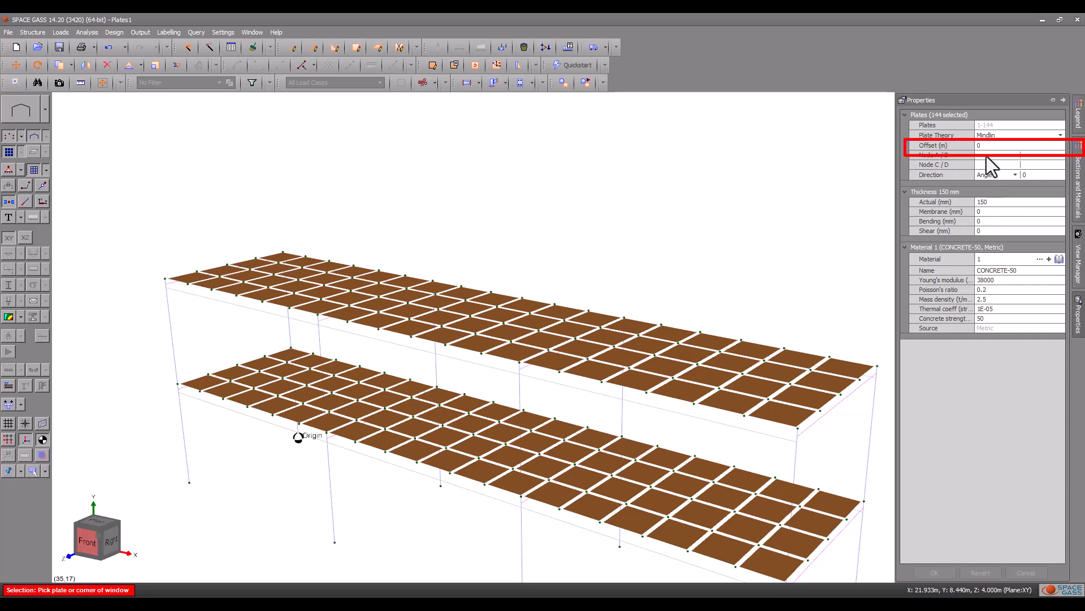
pyautogui.click(1011, 145)
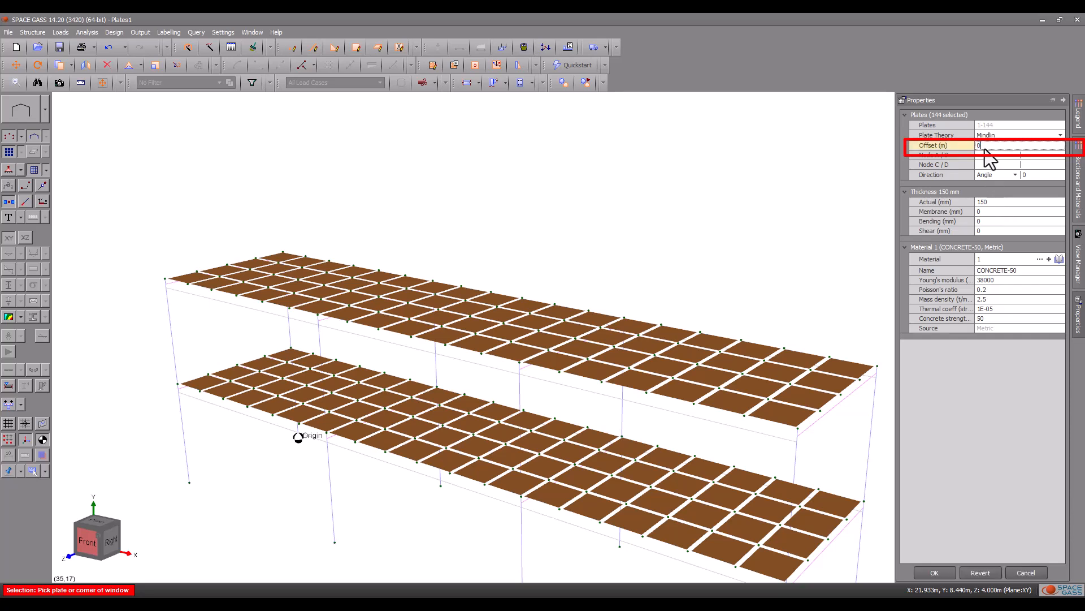
pyautogui.write('0.075')
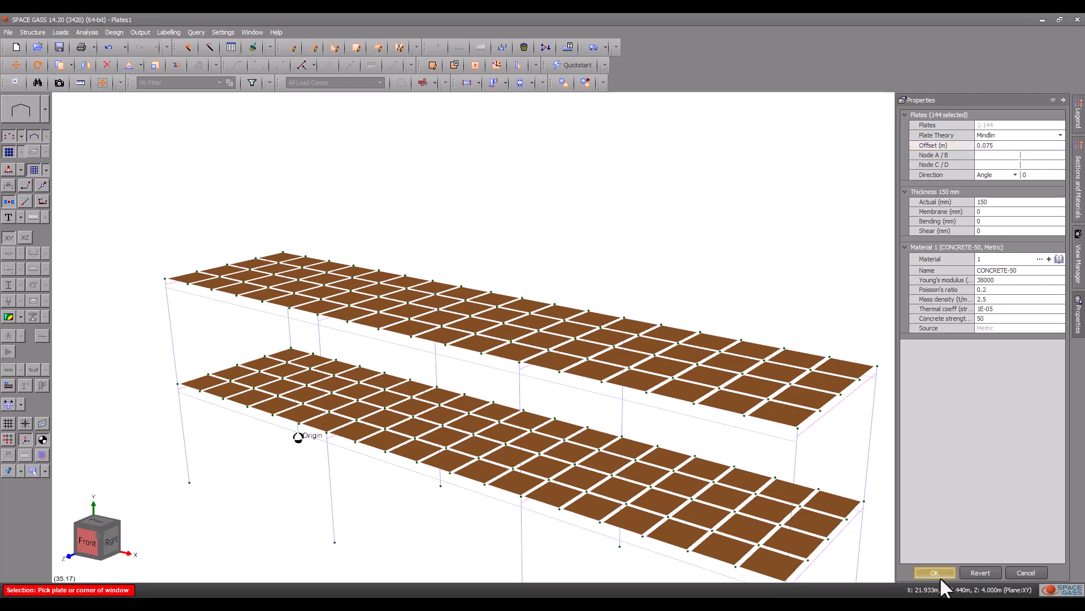
pyautogui.click(933, 572)
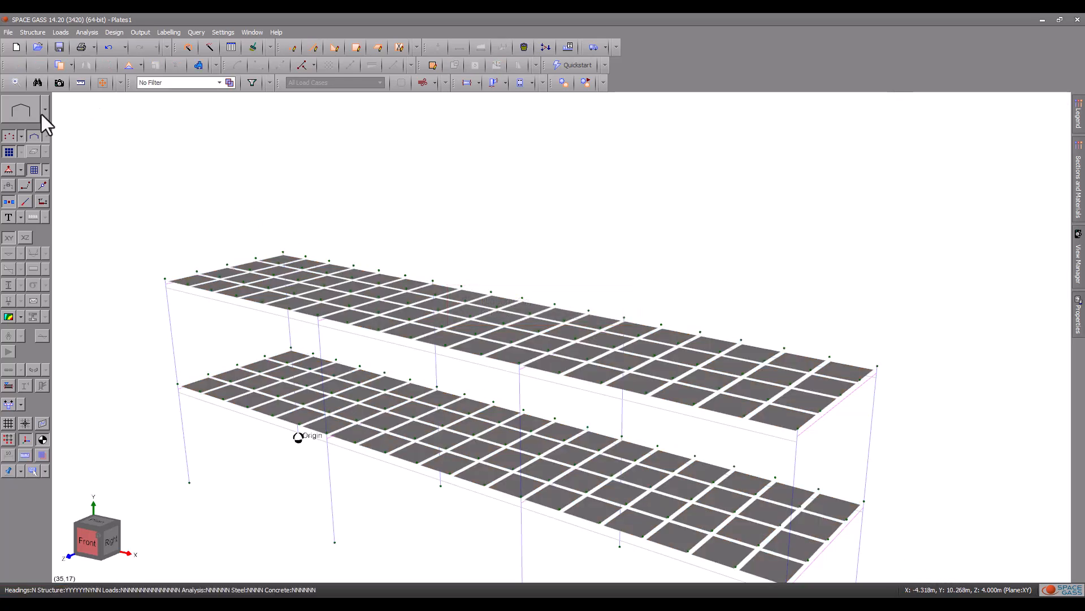
# Step: Switch to rendered view and orbit beneath the floors to check slab and beam undersides
pyautogui.click(20, 109)
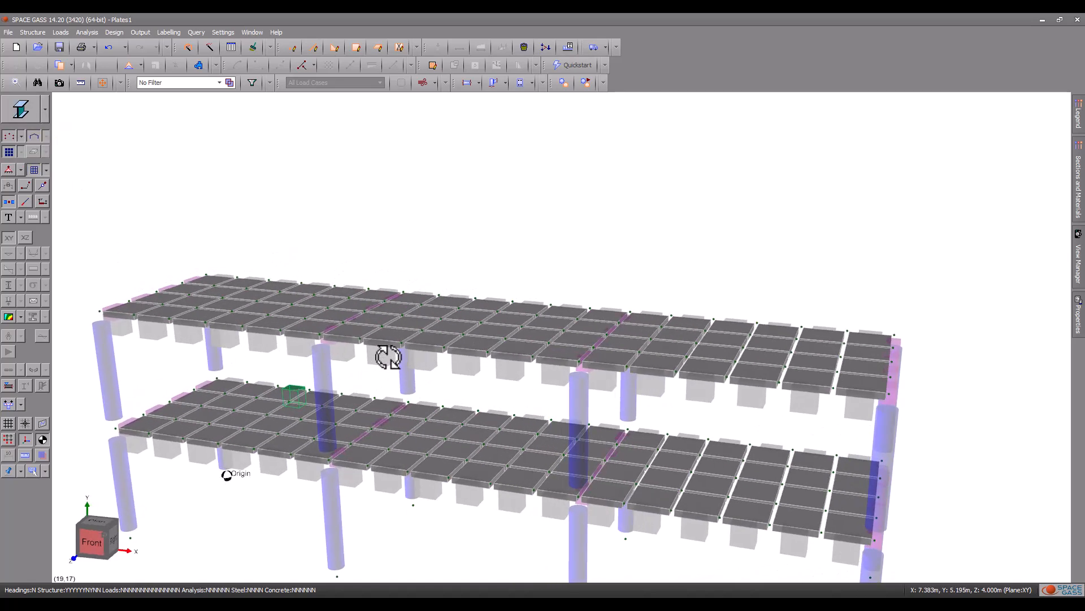
pyautogui.moveTo(388, 357); pyautogui.dragTo(413, 331)
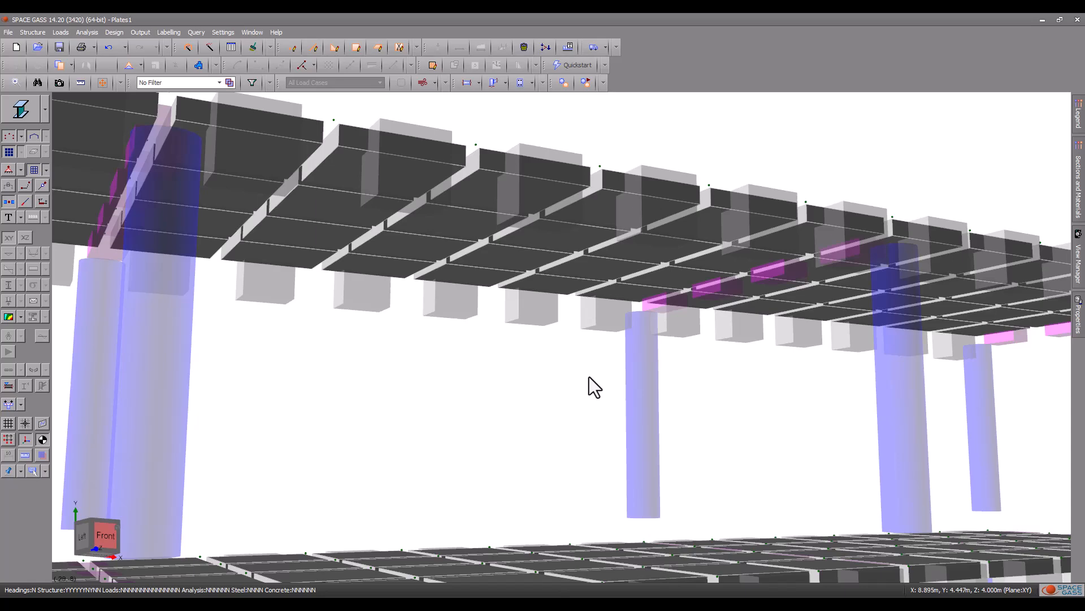
pyautogui.moveTo(596, 386); pyautogui.dragTo(604, 365)
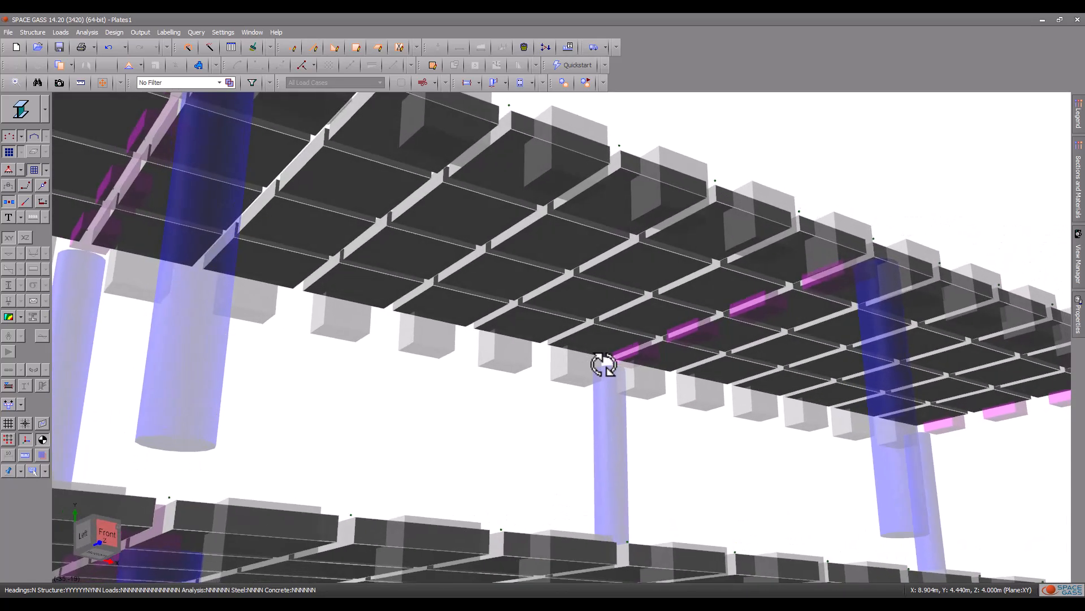
pyautogui.moveTo(606, 364); pyautogui.dragTo(623, 367)
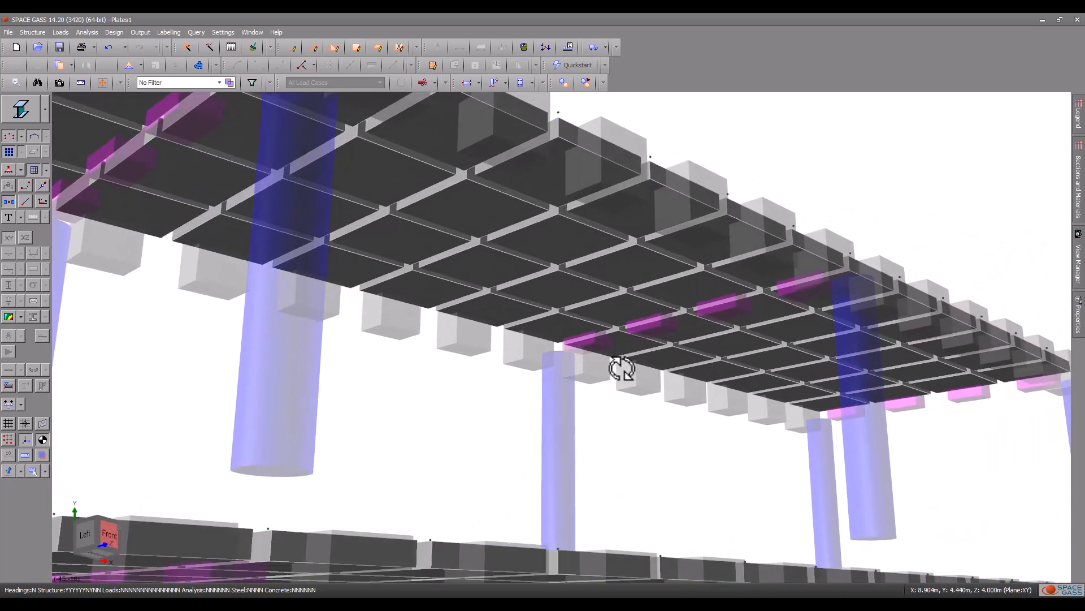
pyautogui.moveTo(619, 367); pyautogui.dragTo(580, 407)
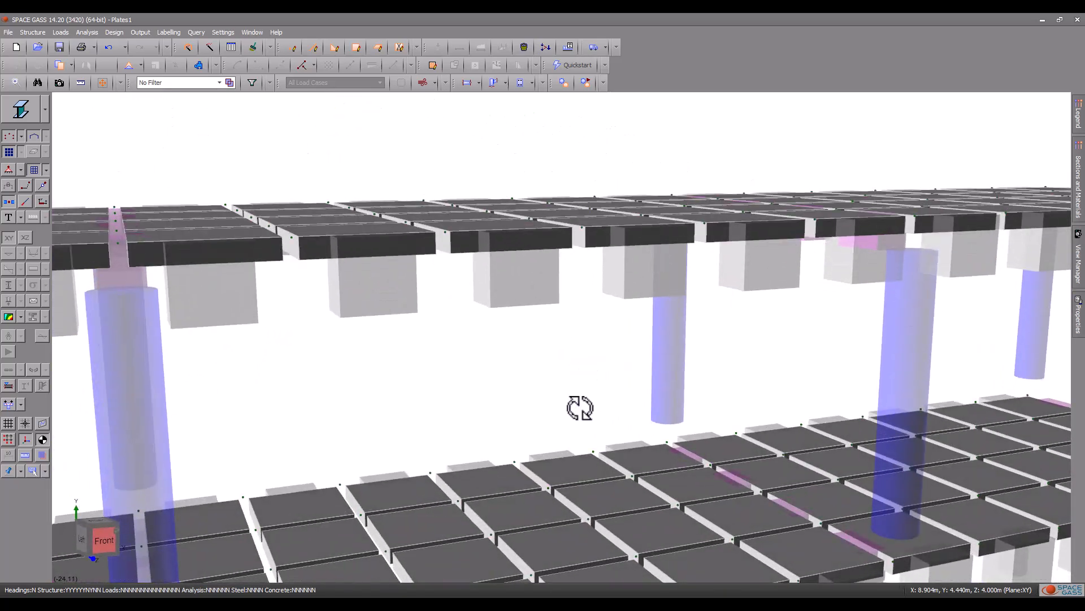